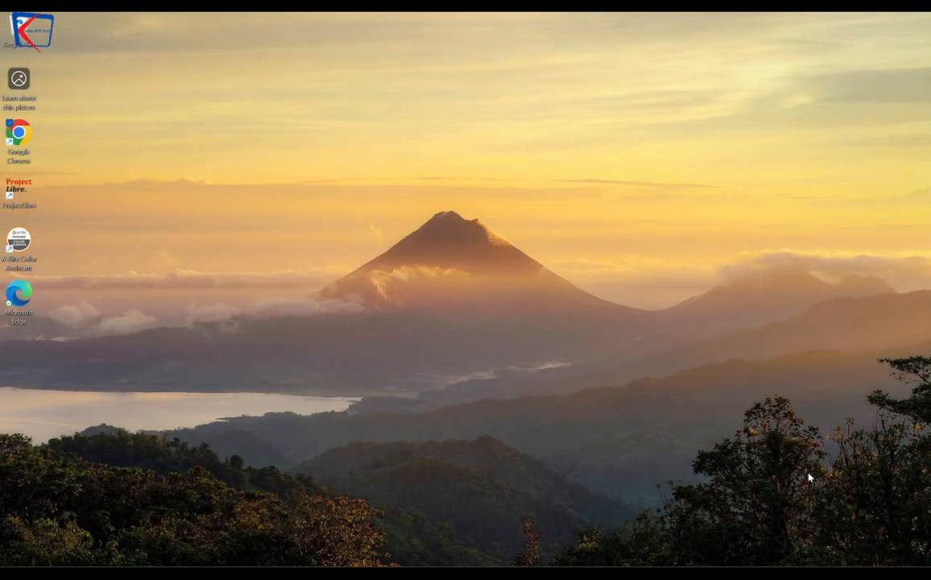
mouse_move(708, 399)
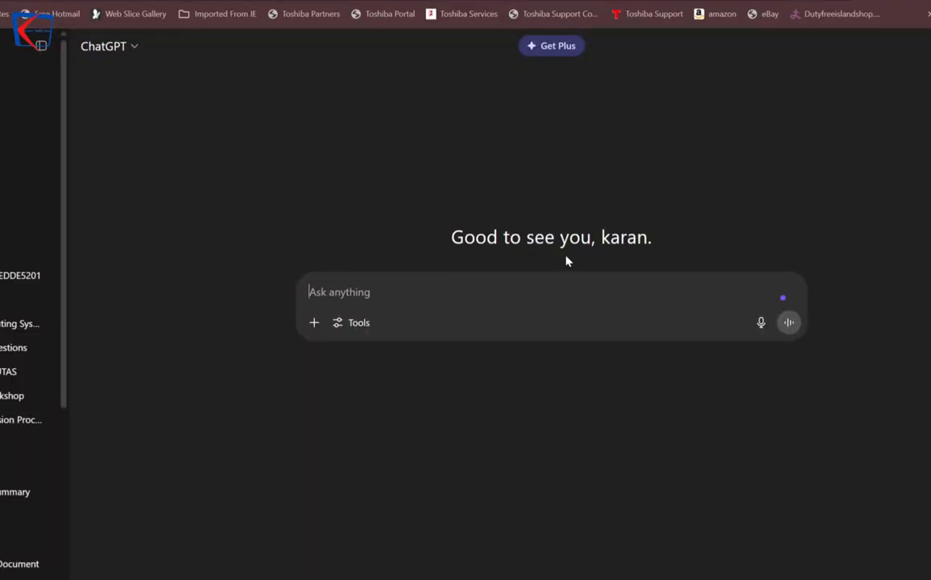
mouse_move(300, 112)
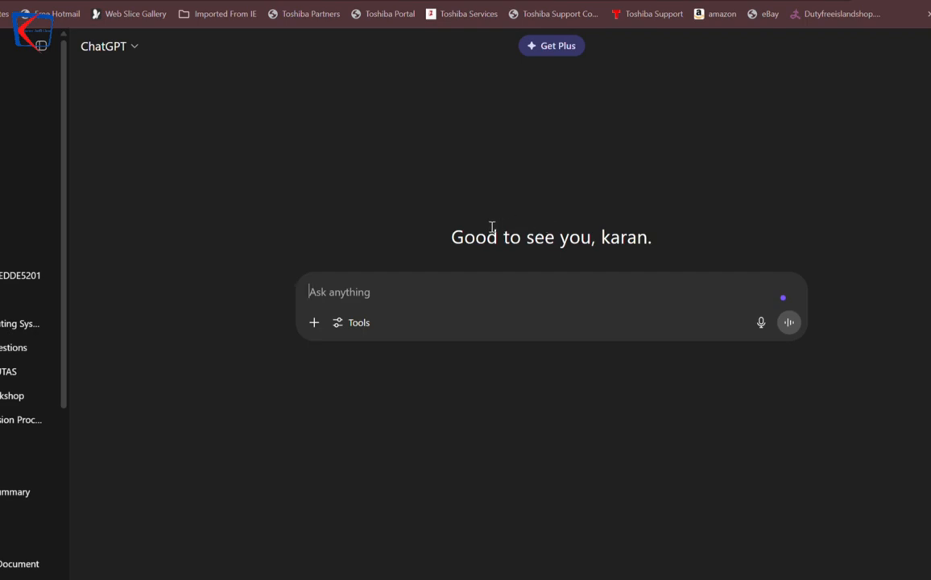
mouse_move(550, 229)
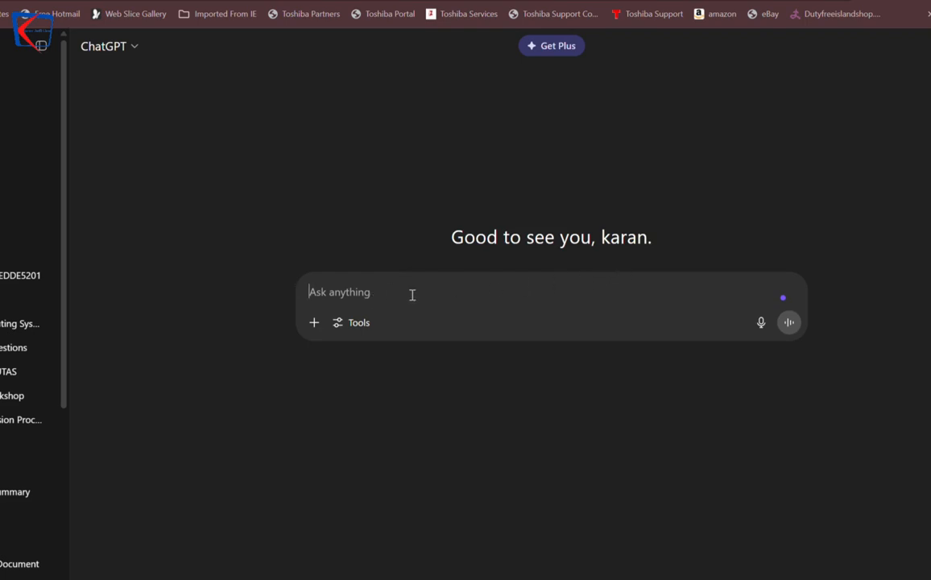
Write the prompt 'write mermaid to make context level dfd for library managemnt system' in the Ask anything box.
text(write)
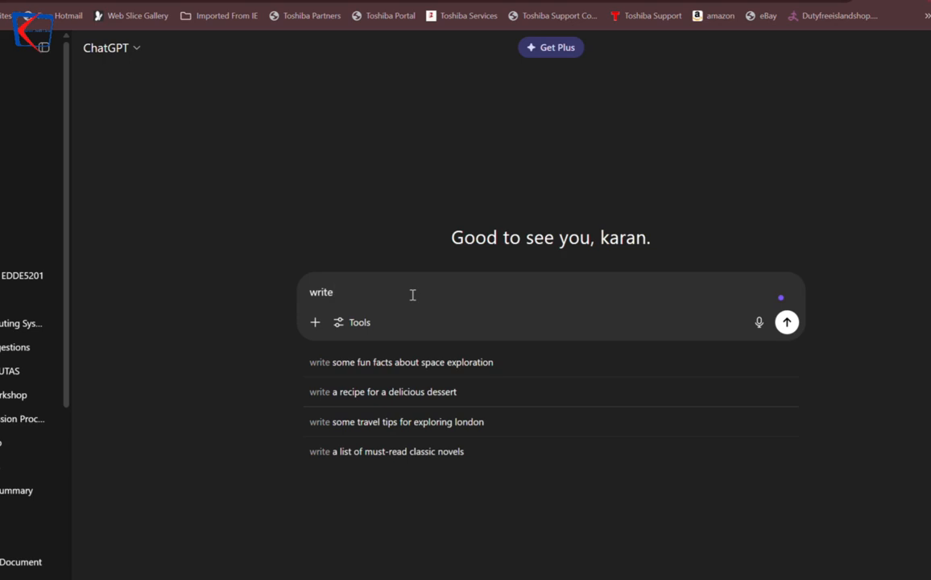
text(mermaid)
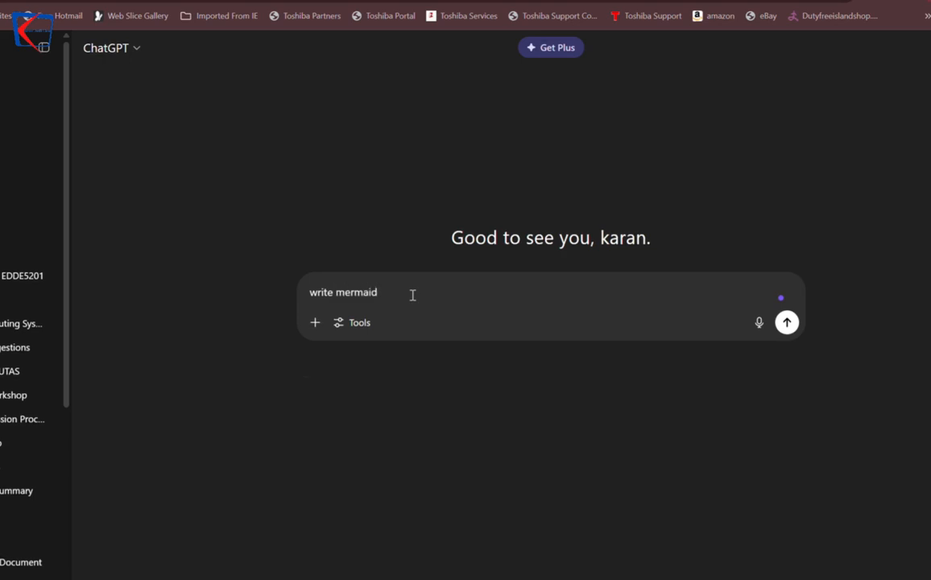
text(to make con)
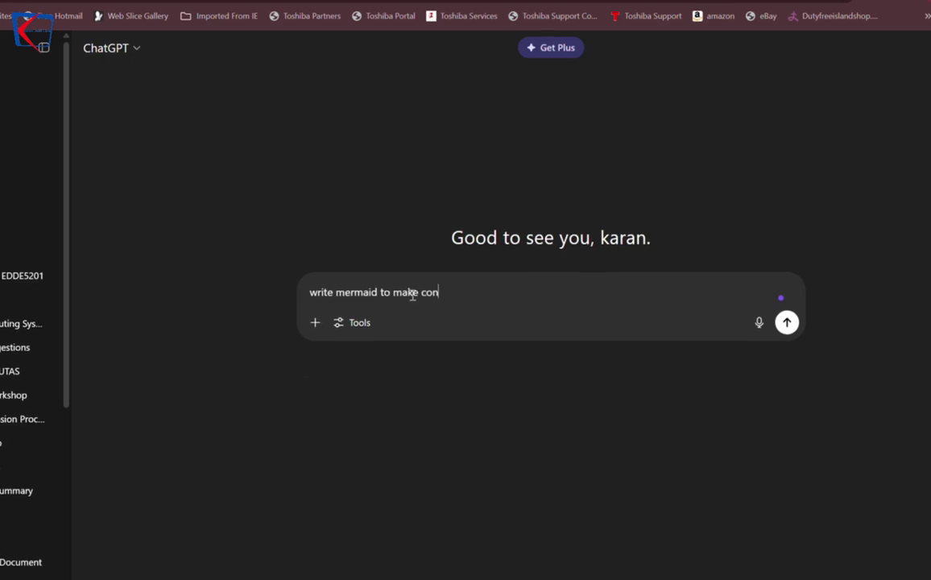
text(text level d)
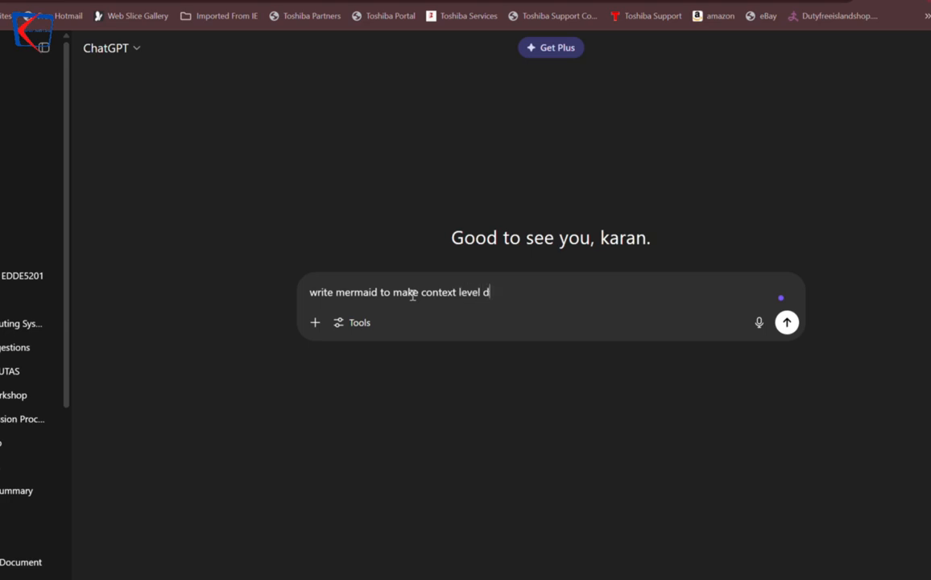
text(fd for)
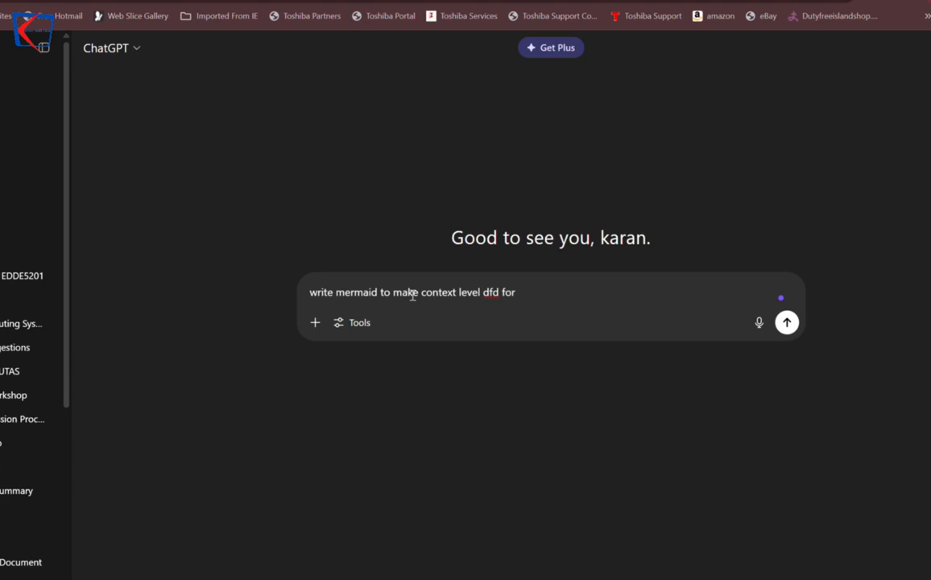
text(libr)
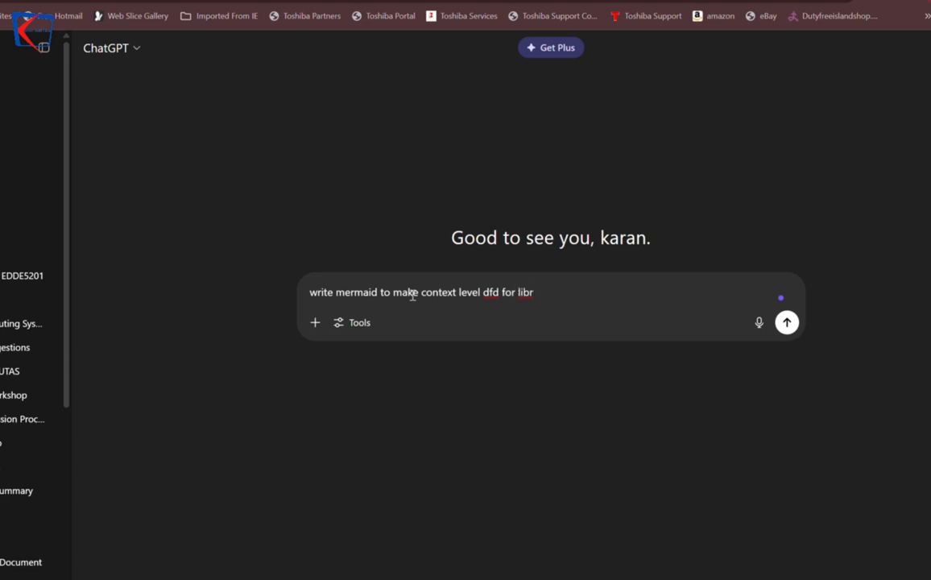
text(ary managemnt system)
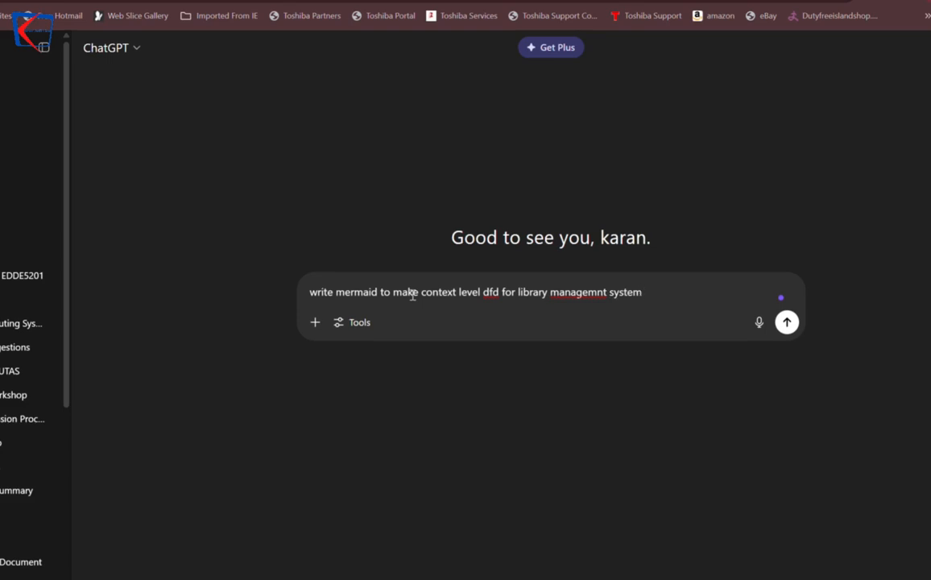
mouse_move(561, 194)
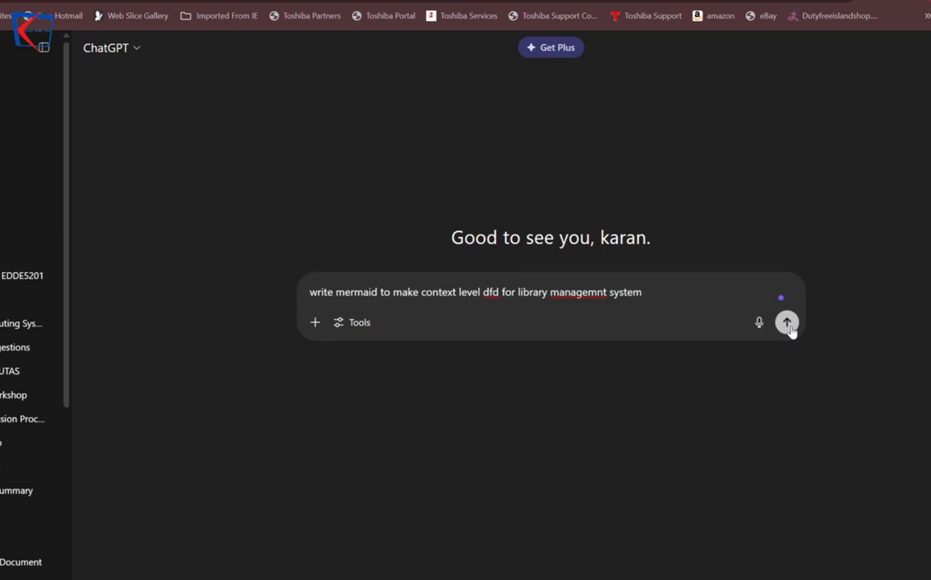
Send the DFD request, review ChatGPT's reply and copy the Mermaid code block.
click(786, 322)
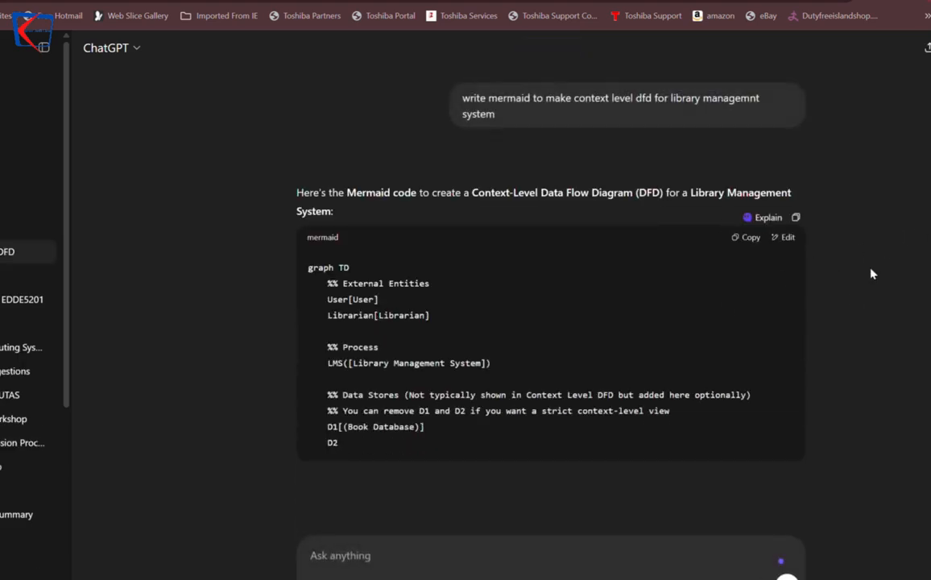
scroll(up, 3)
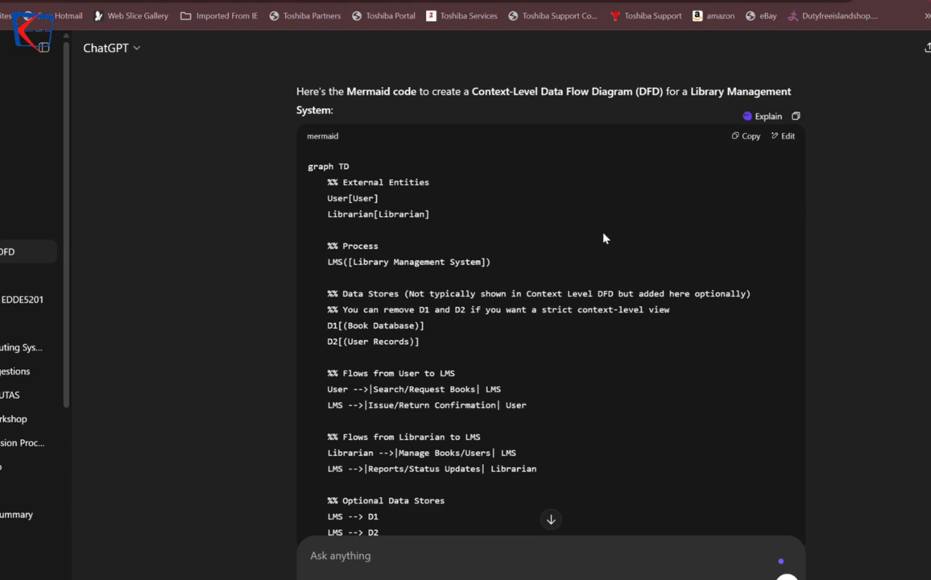
scroll(down, 3)
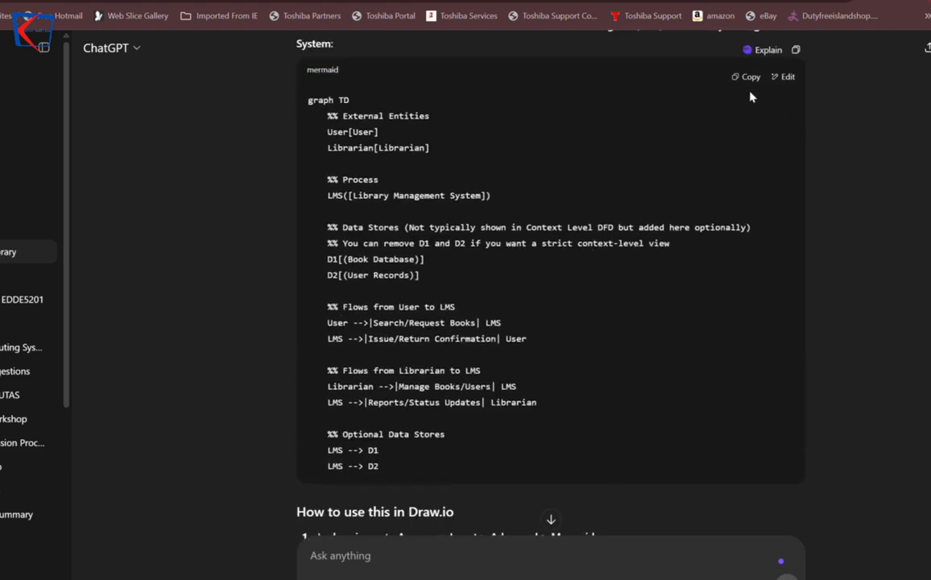
click(744, 75)
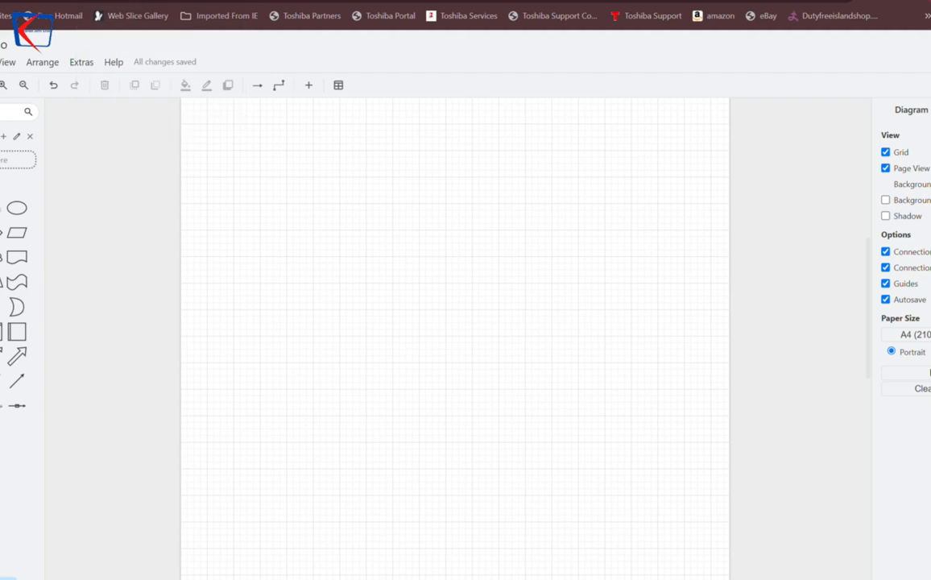
mouse_move(367, 272)
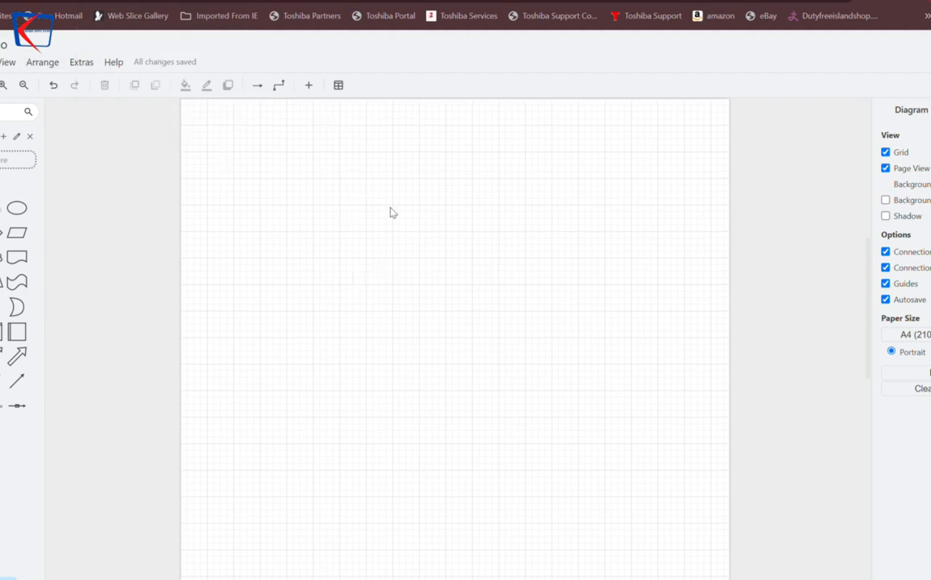
Bring up the Arrange menu on the blank draw.io diagram to reach the insert options.
scroll(down, 3)
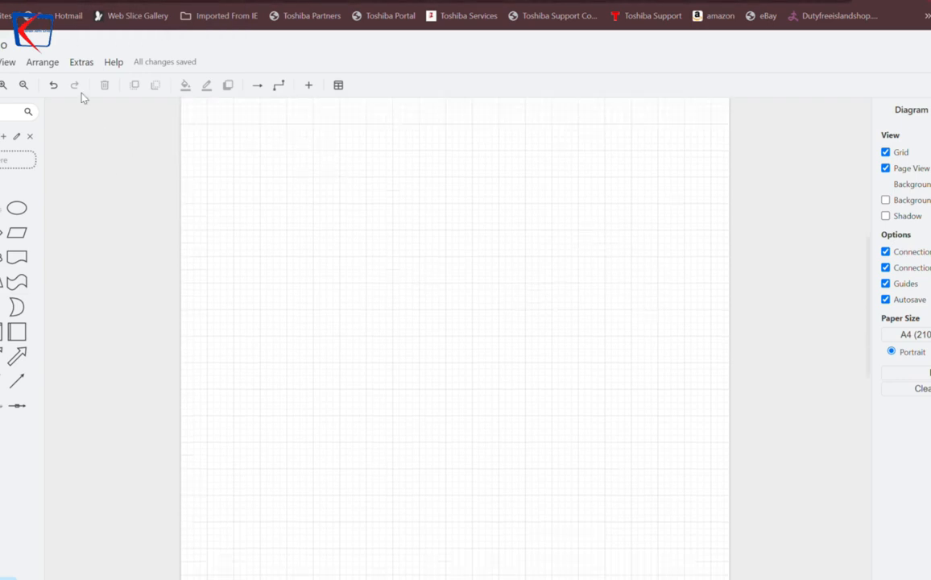
click(41, 62)
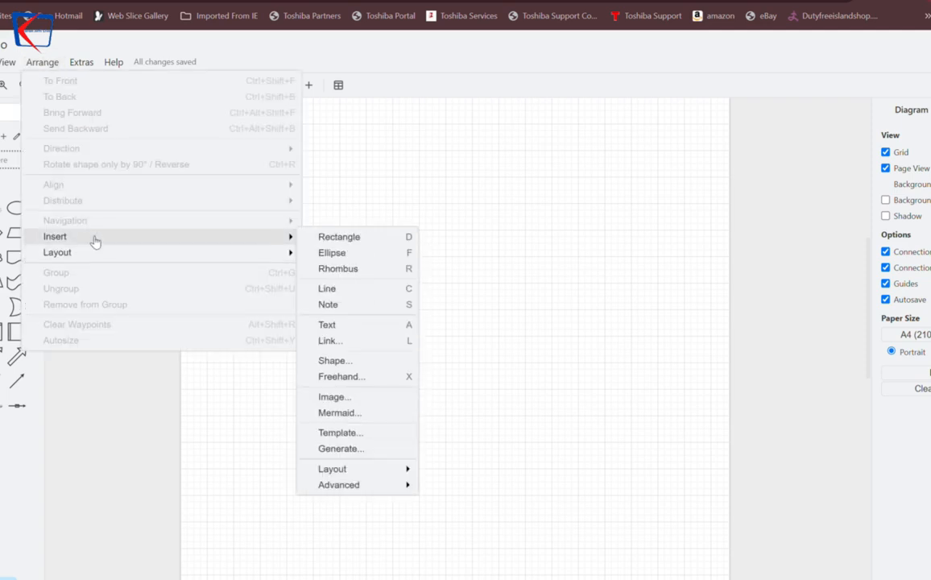
mouse_move(233, 248)
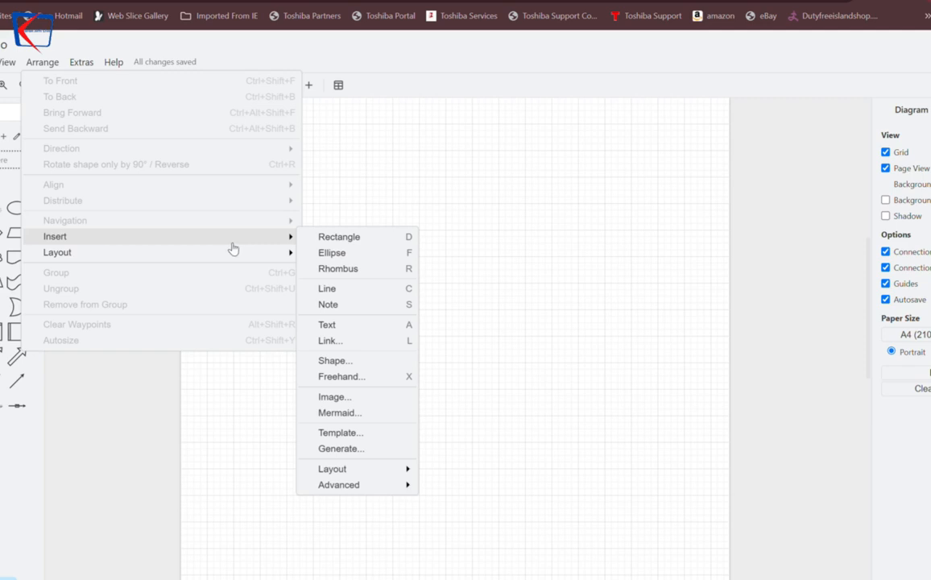
mouse_move(361, 396)
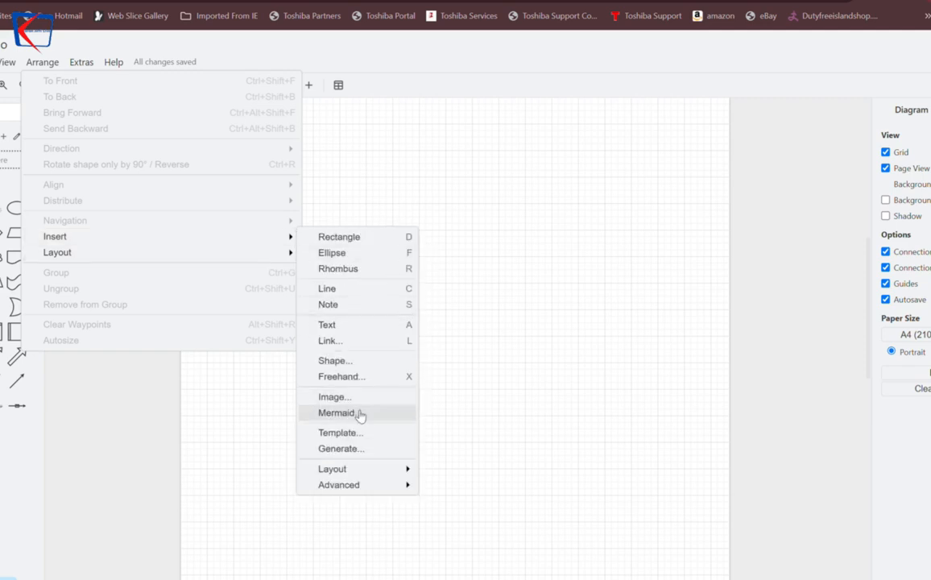
Replace the sample Mermaid code with the copied context DFD code and insert it onto the canvas.
click(338, 412)
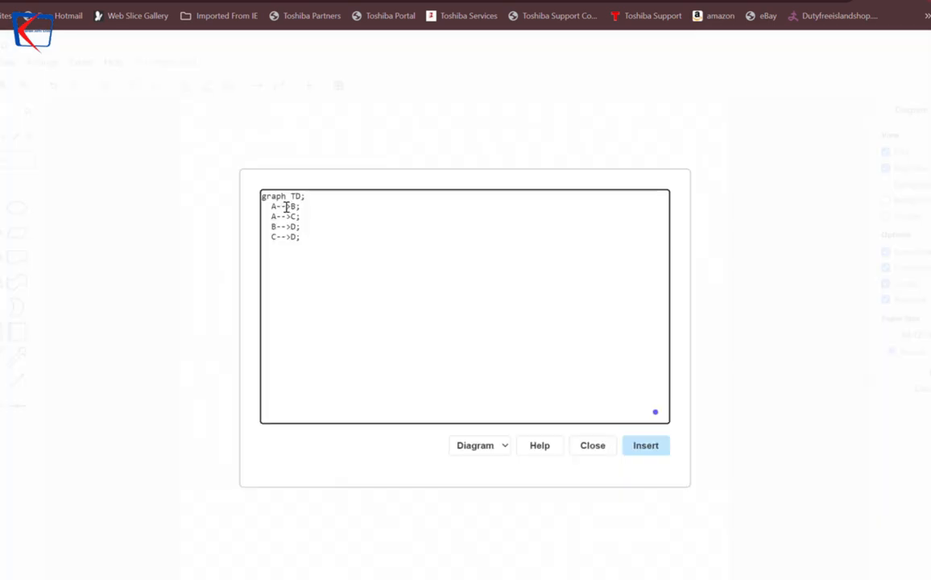
key(ctrl+a)
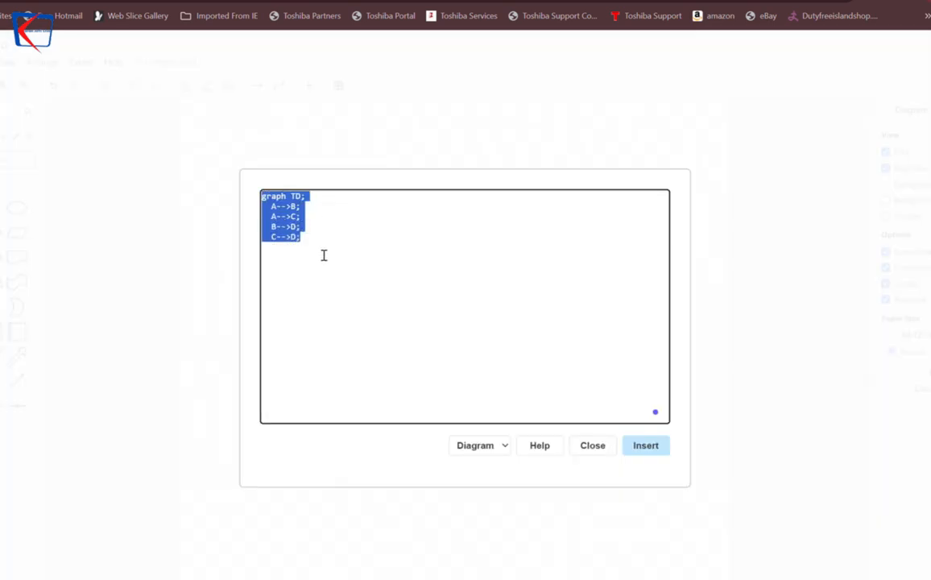
right_click(280, 212)
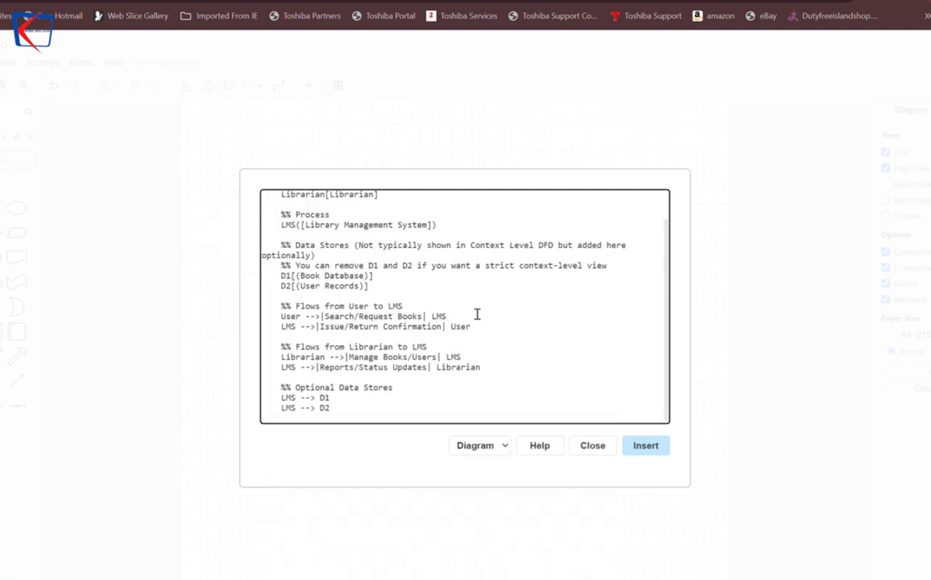
scroll(up, 3)
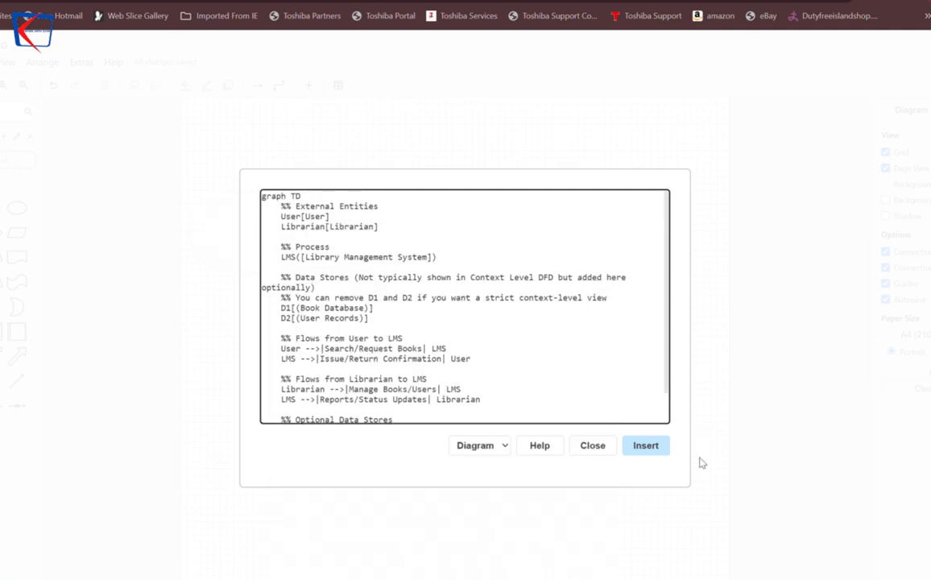
click(644, 445)
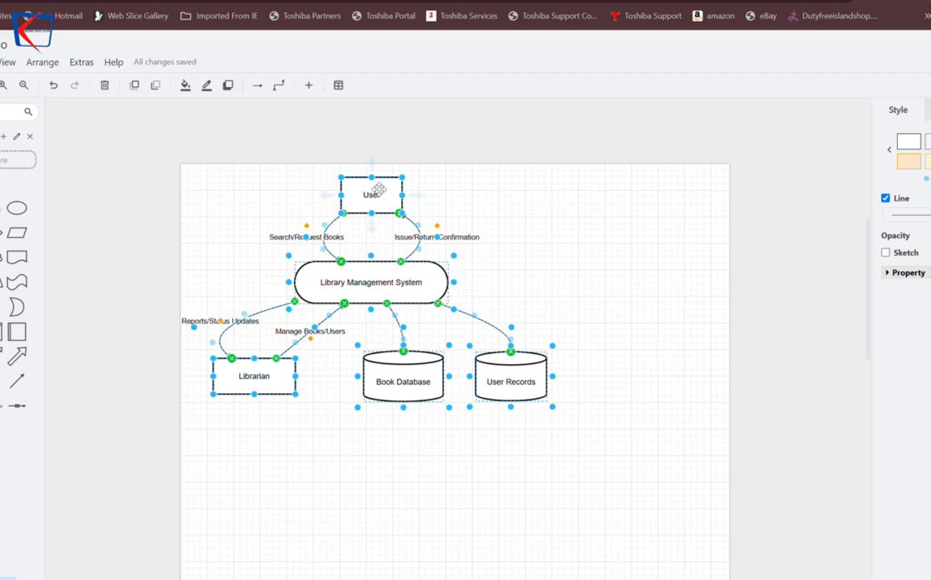
mouse_move(245, 384)
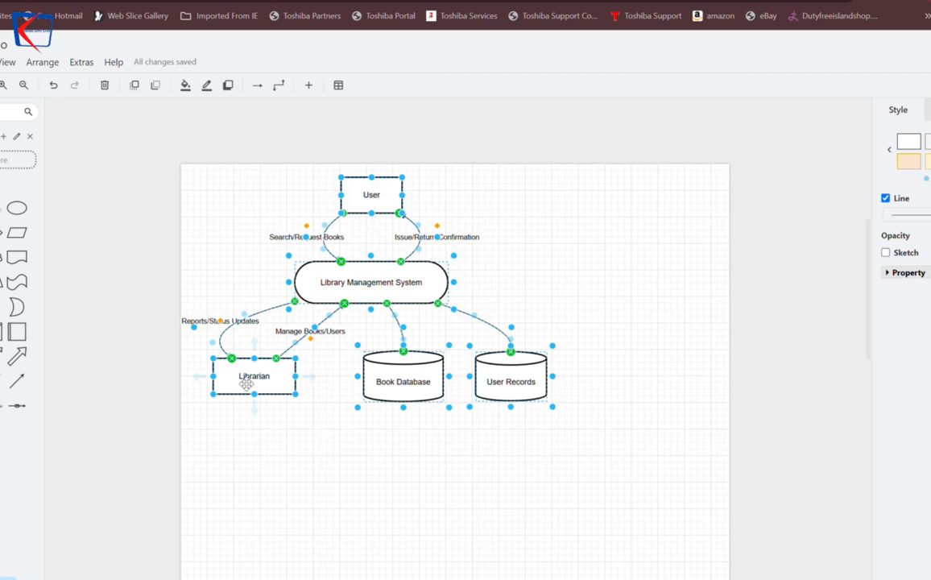
mouse_move(387, 282)
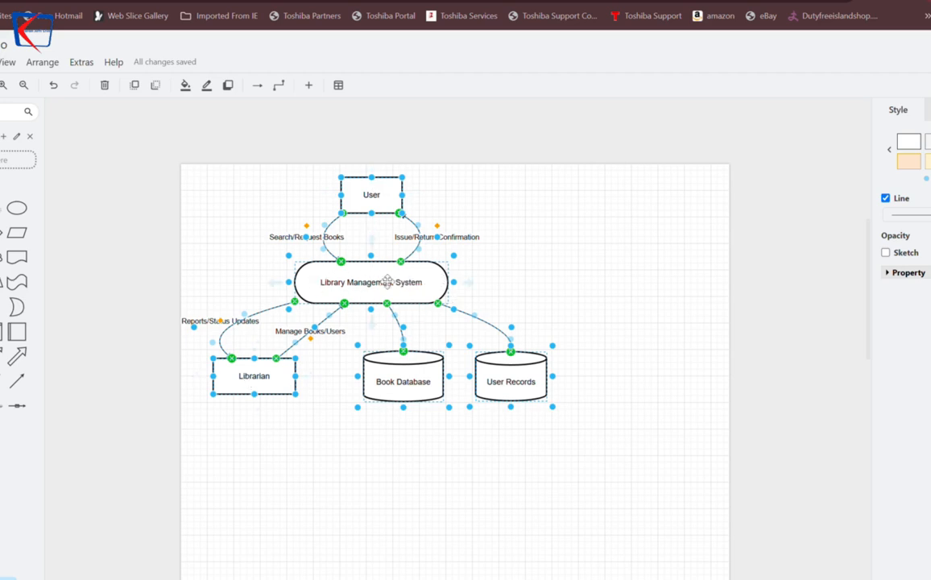
mouse_move(586, 384)
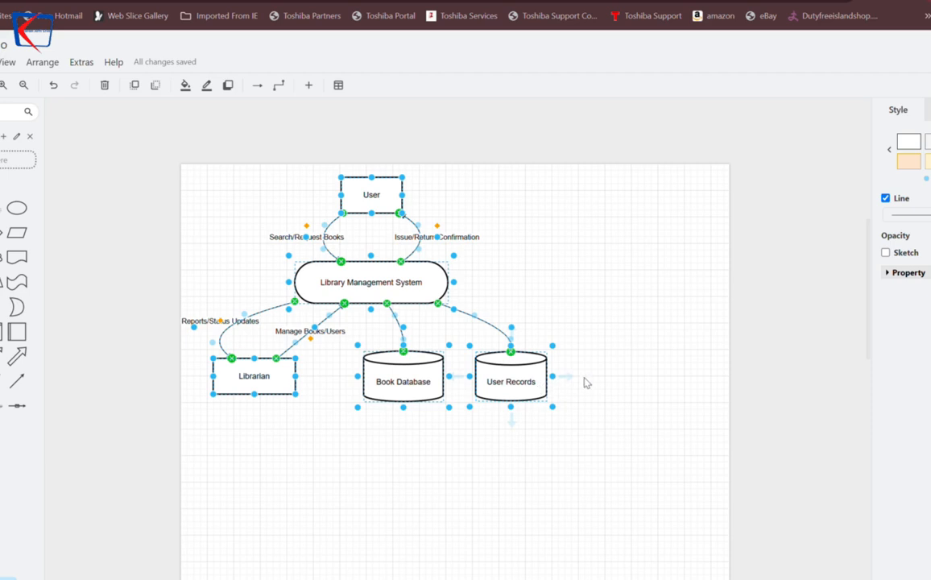
Drag the central Library Management System process to a new spot, its data flows following.
click(282, 276)
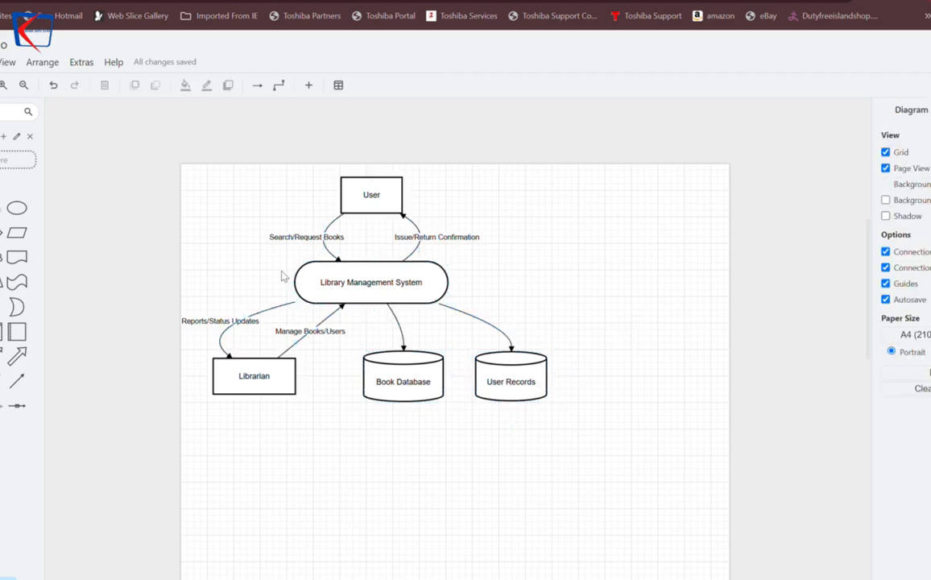
click(371, 282)
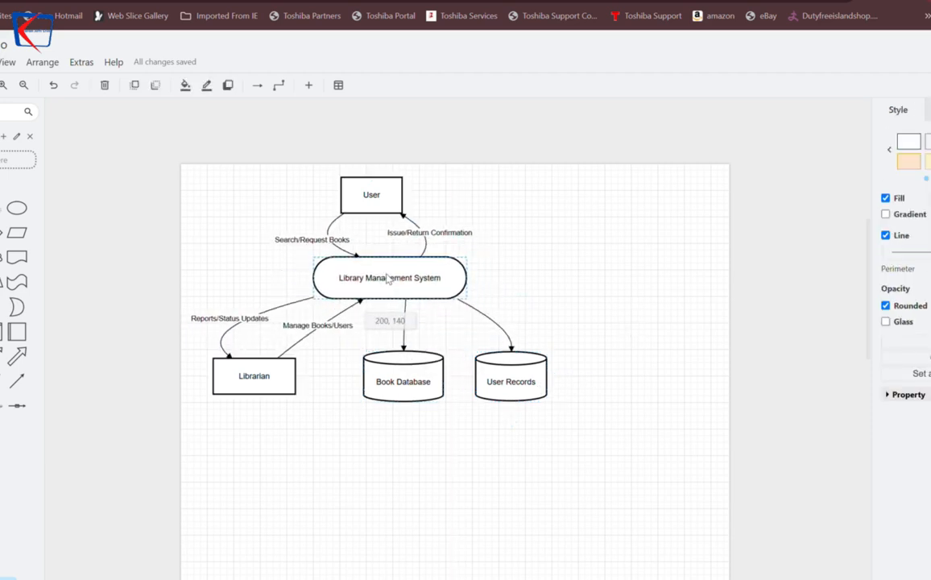
click(590, 279)
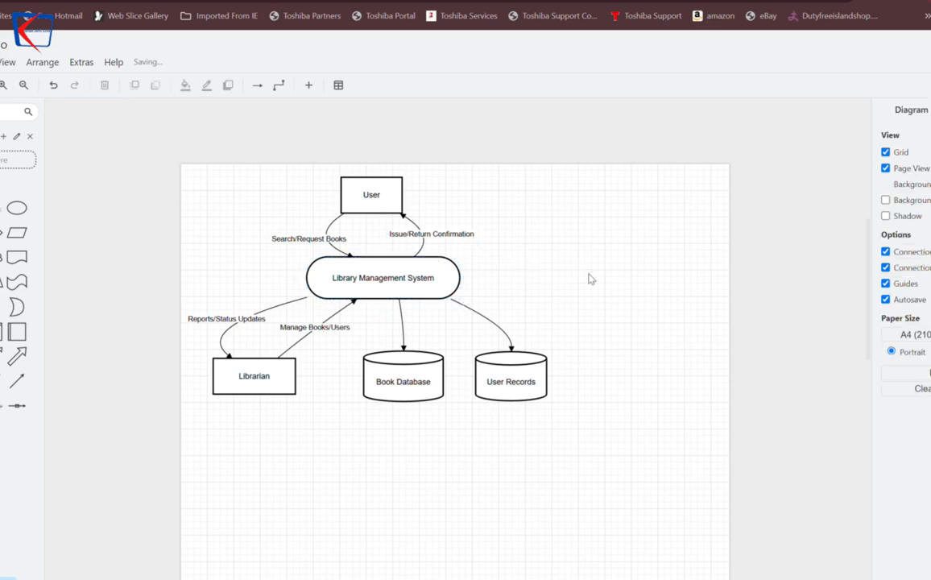
Relabel the User external entity as 'student'.
click(370, 195)
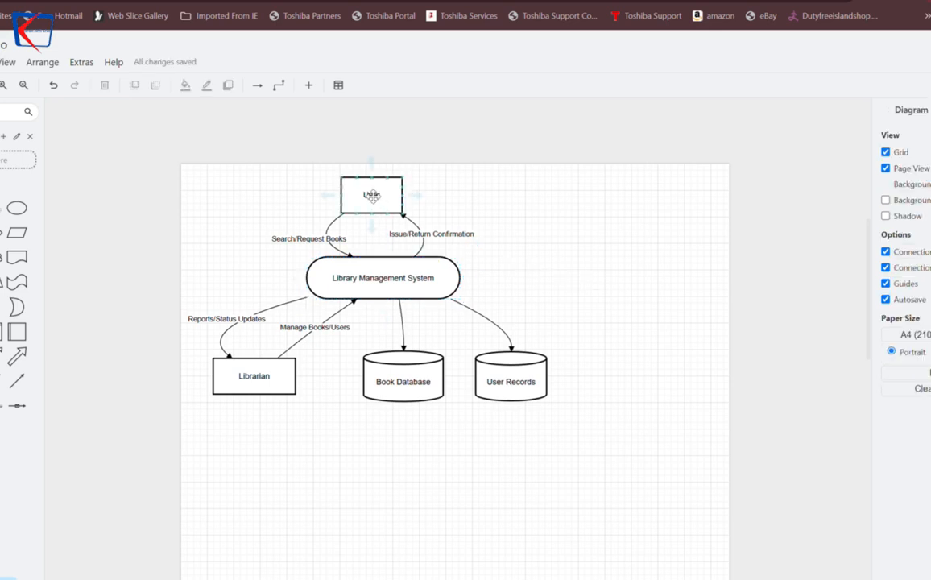
double_click(370, 196)
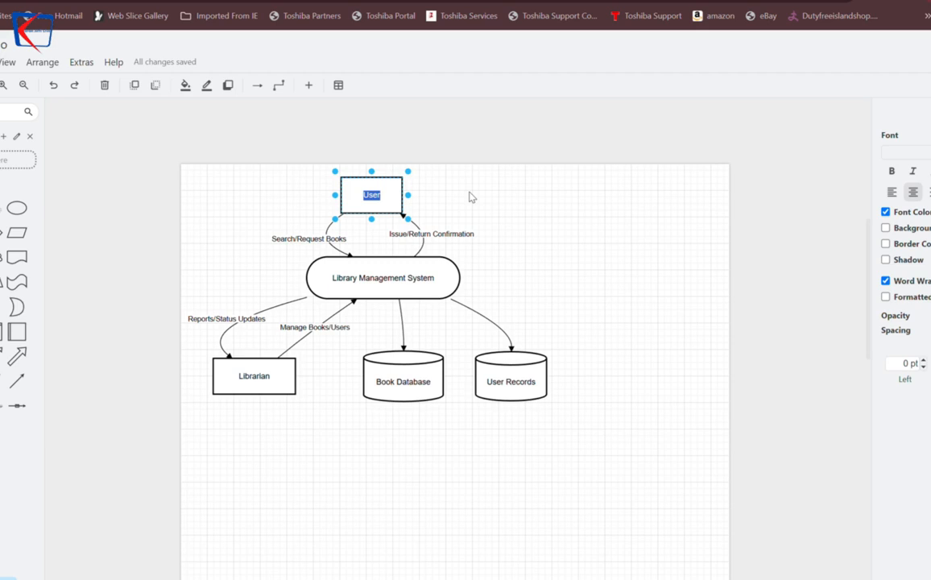
text(student)
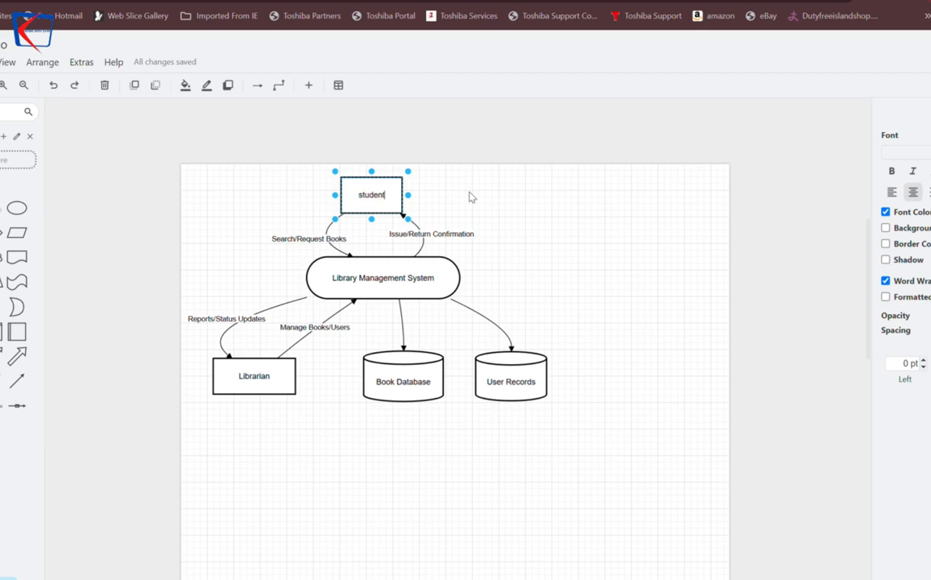
click(597, 206)
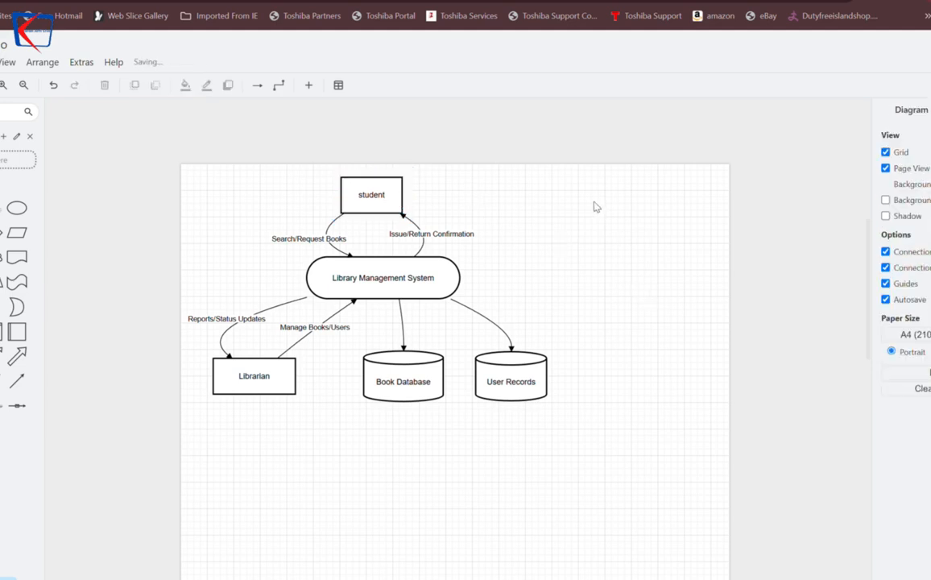
mouse_move(471, 267)
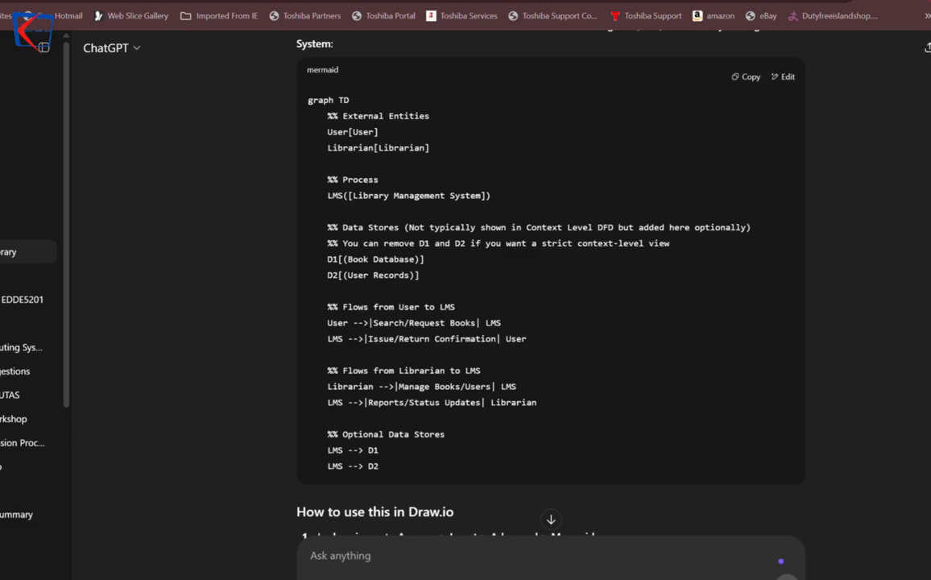
Edit the earlier prompt from 'context level' to 'level 1' and resend it for Level 1 DFD Mermaid code.
scroll(up, 3)
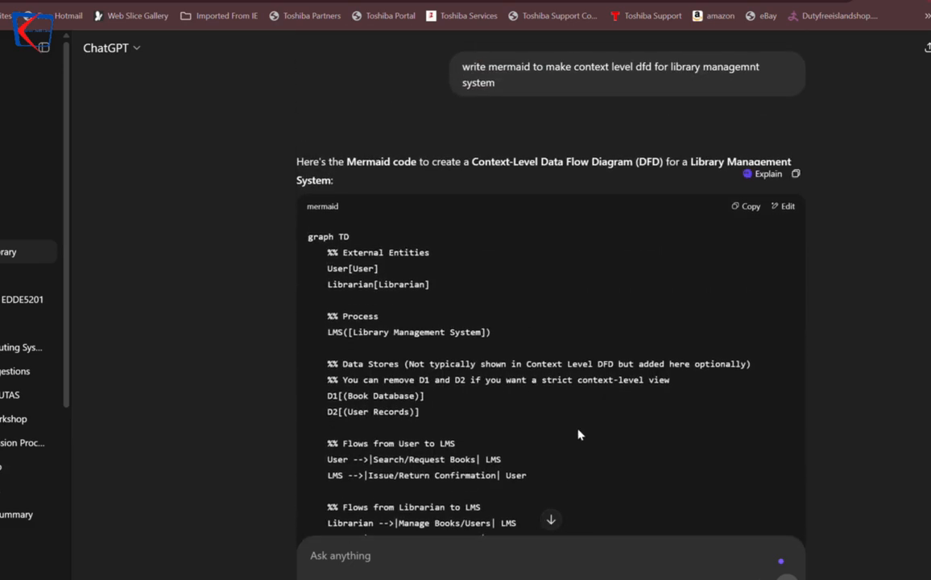
scroll(up, 3)
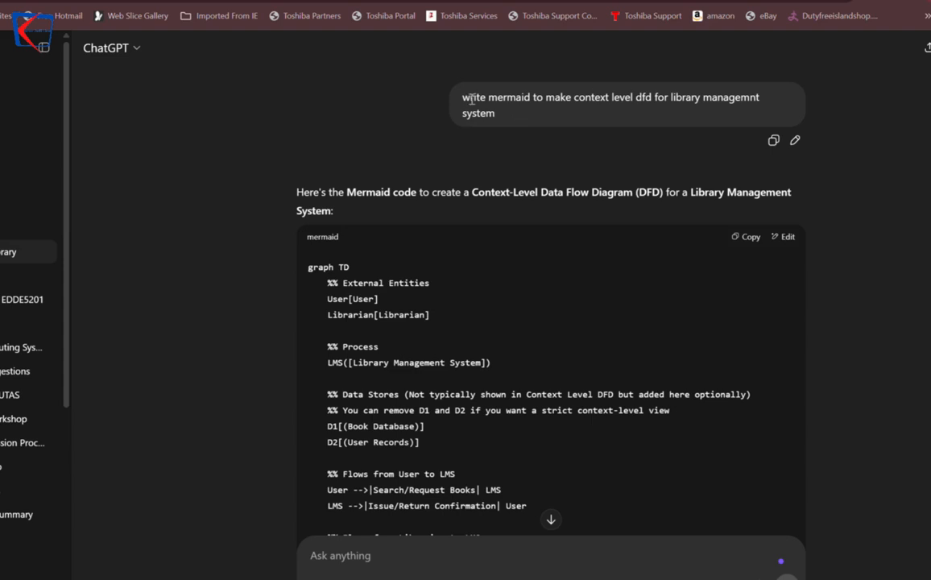
click(796, 139)
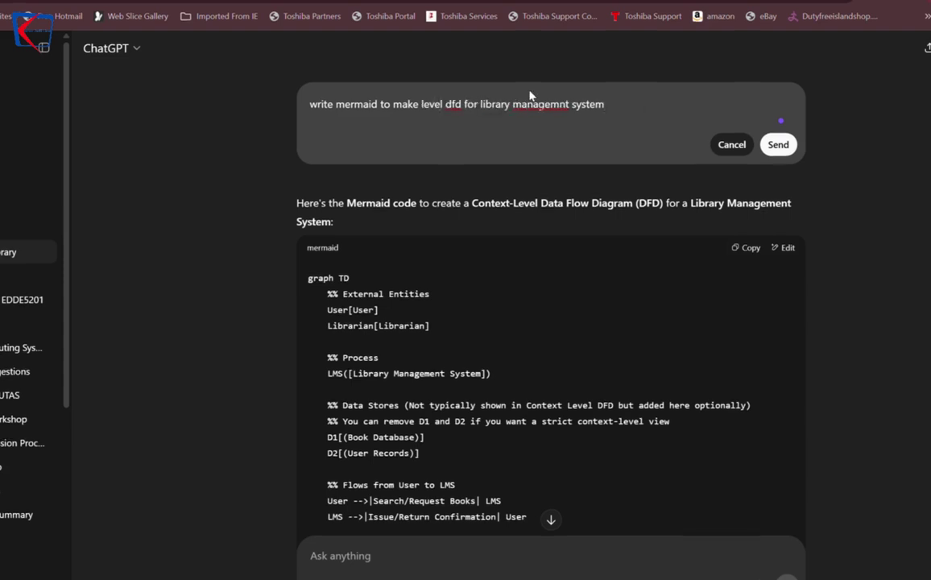
text(1)
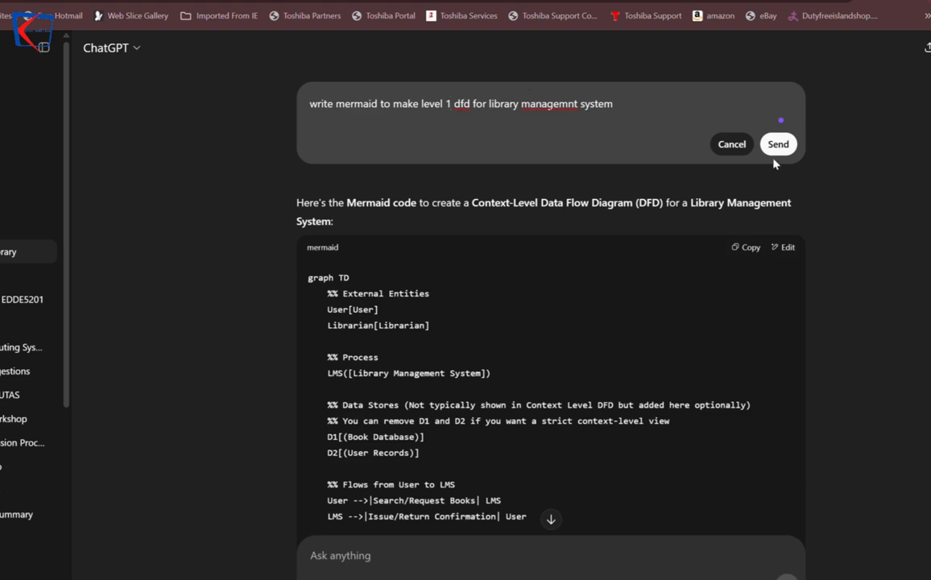
click(778, 143)
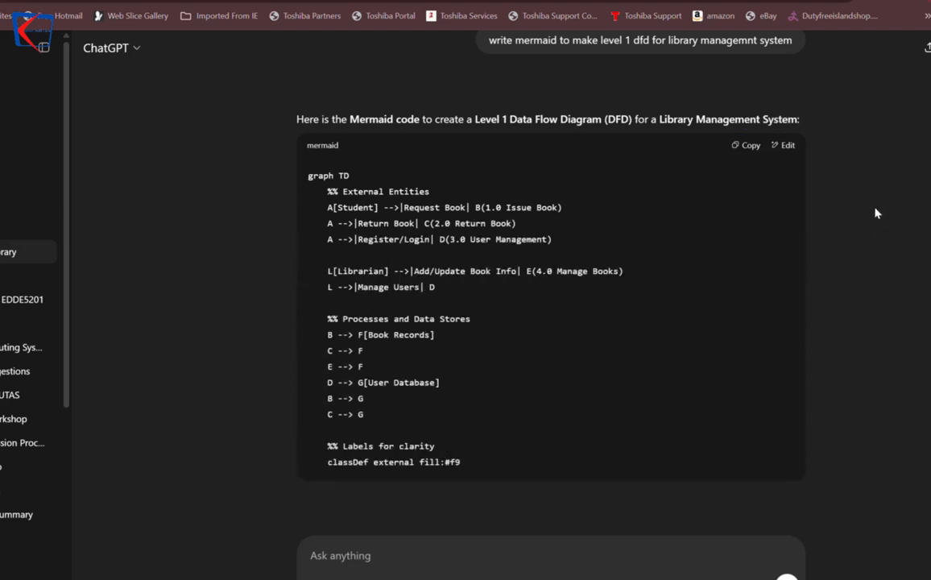
scroll(down, 3)
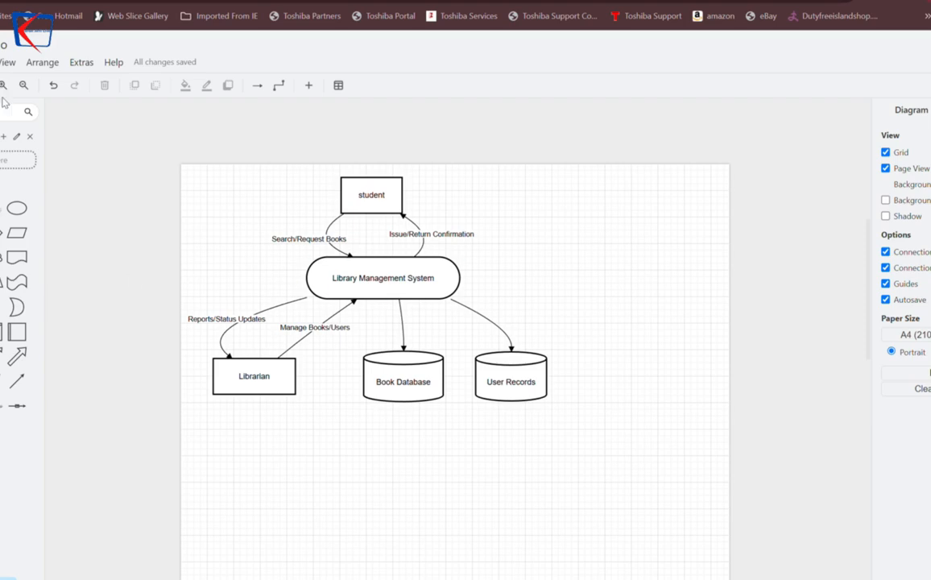
Create a new blank draw.io diagram and save it as fd1.
click(3, 61)
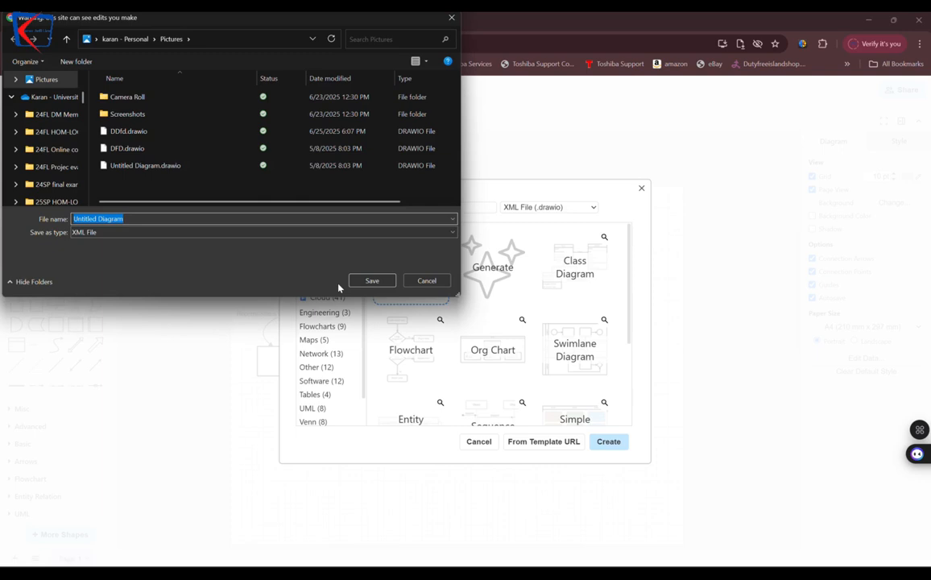
click(370, 281)
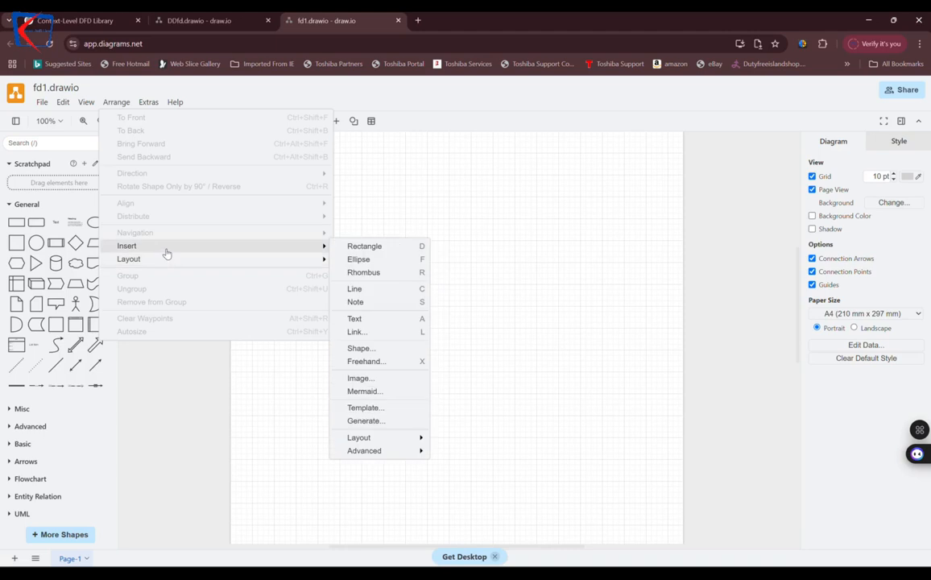
mouse_move(302, 253)
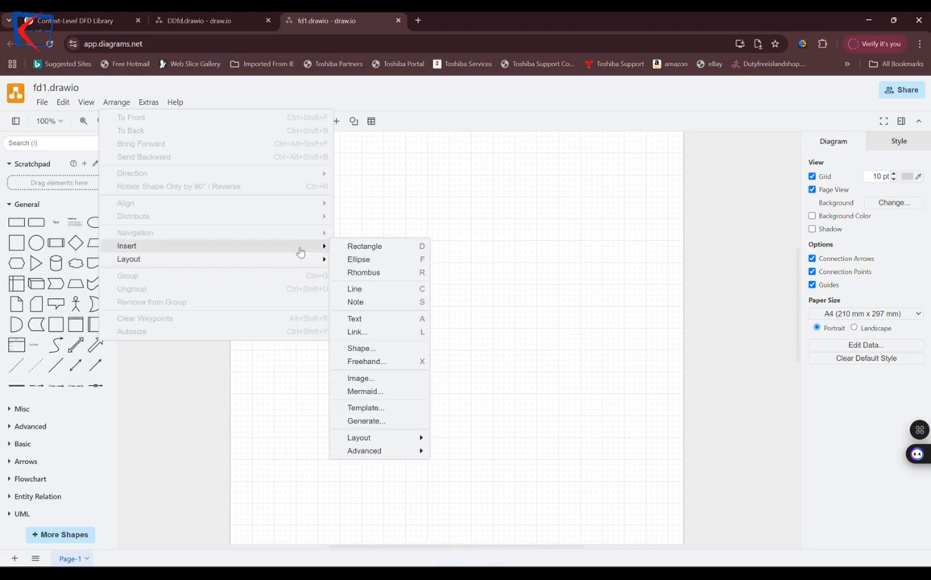
Insert the Level 1 library DFD Mermaid code onto the fd1 canvas.
click(364, 391)
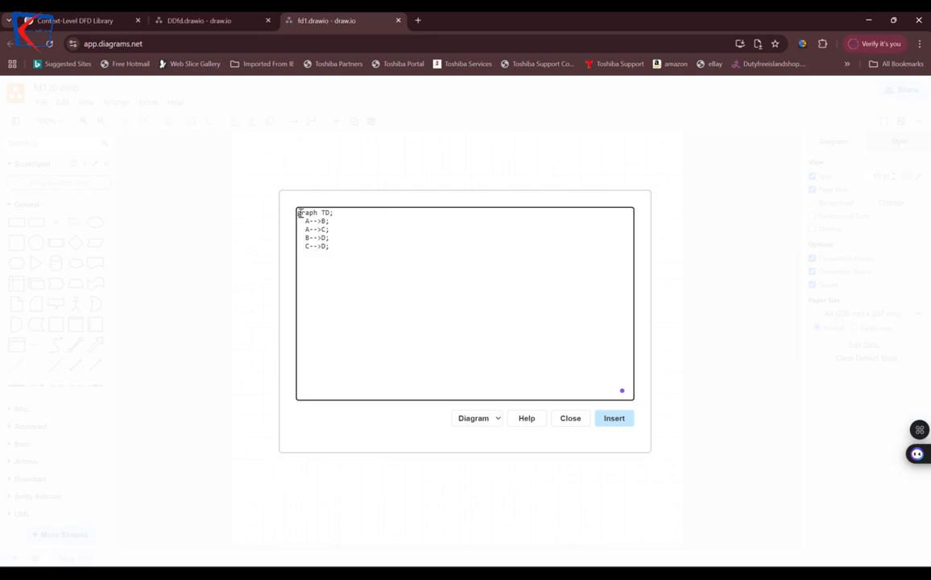
click(614, 419)
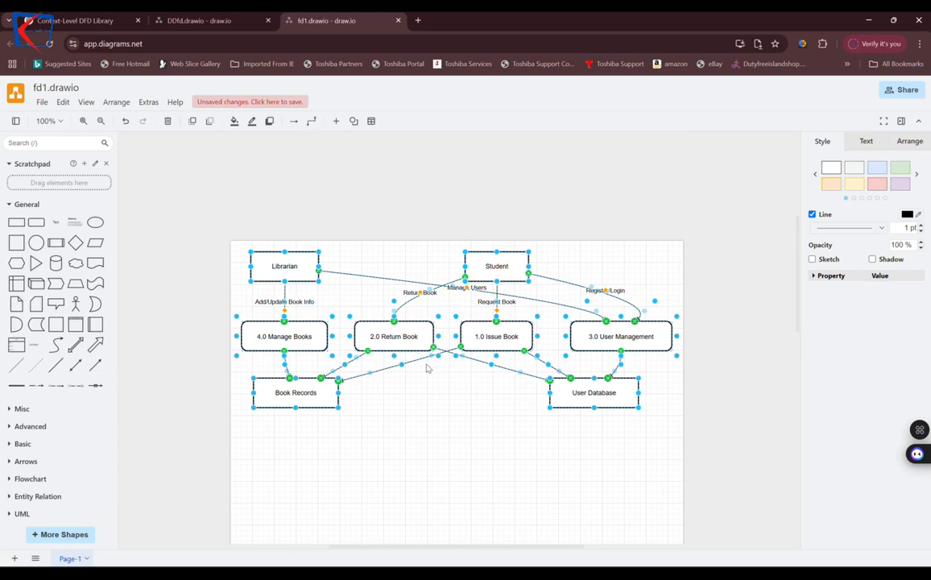
mouse_move(509, 445)
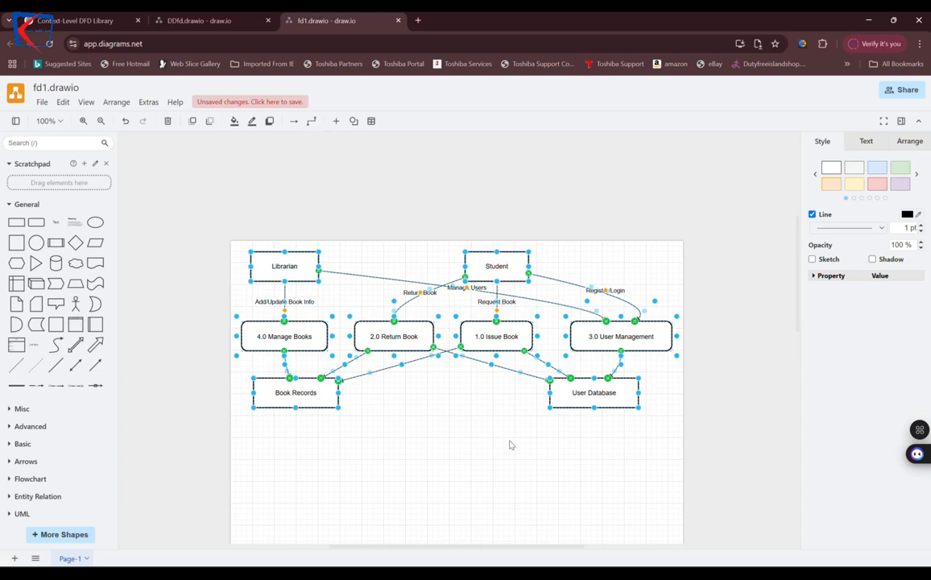
click(509, 445)
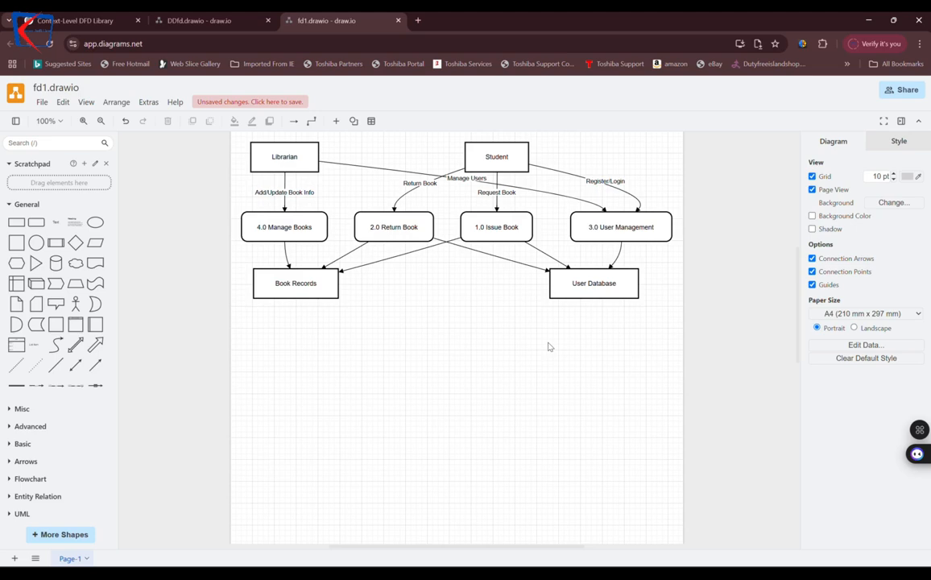
mouse_move(474, 301)
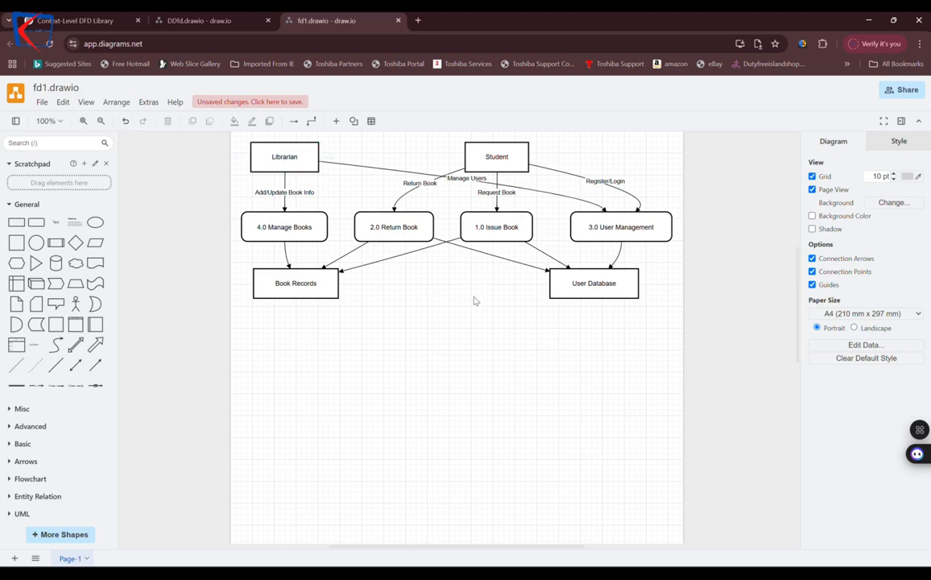
mouse_move(490, 334)
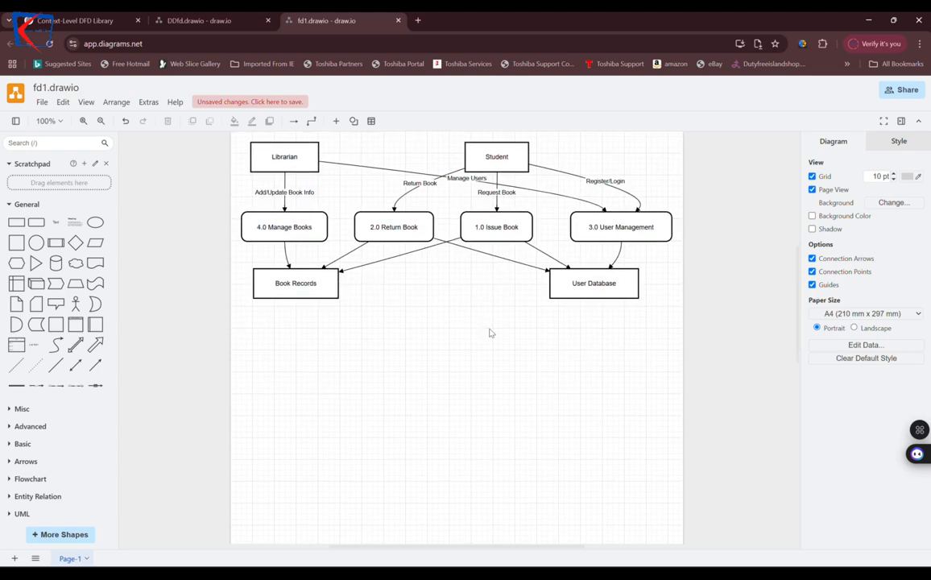
mouse_move(468, 303)
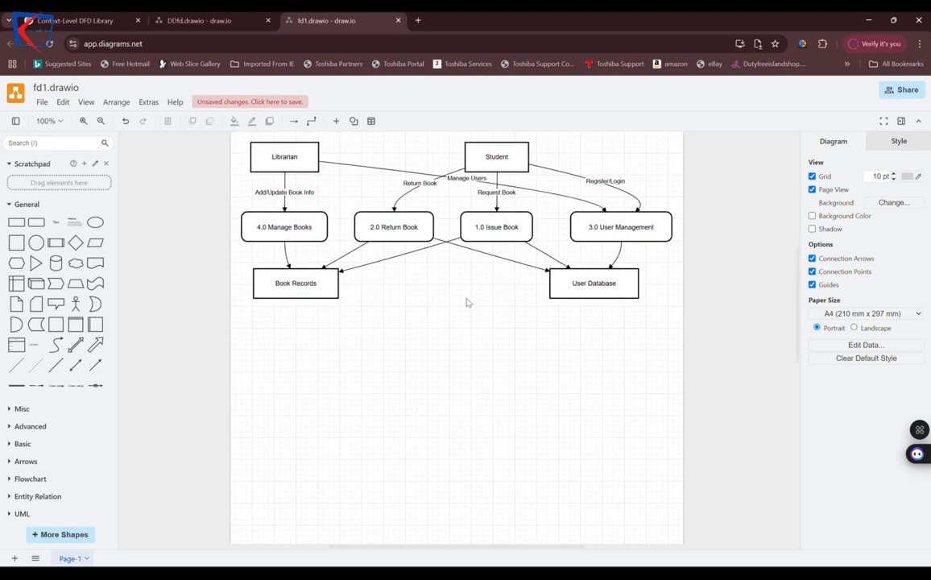